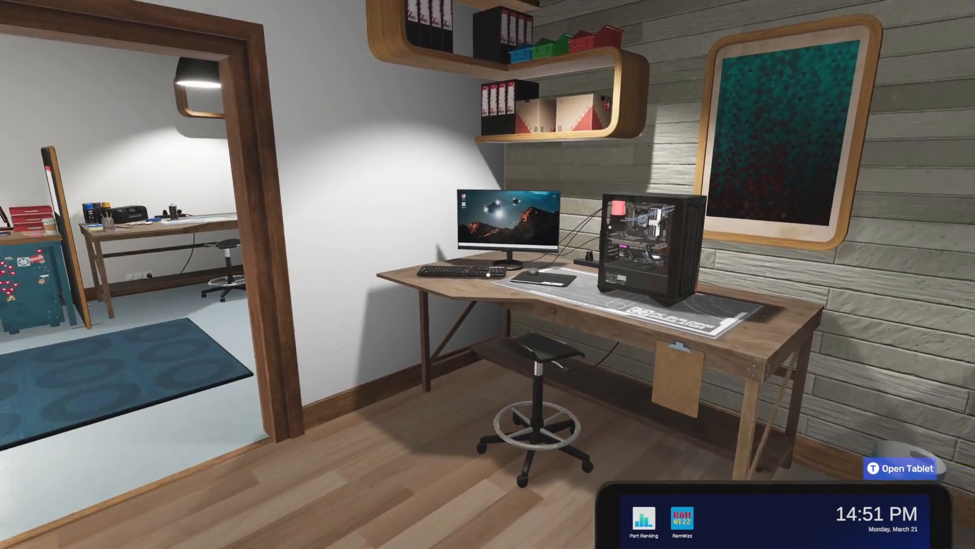
{"action": "mouse_move", "coordinate": [489, 274]}
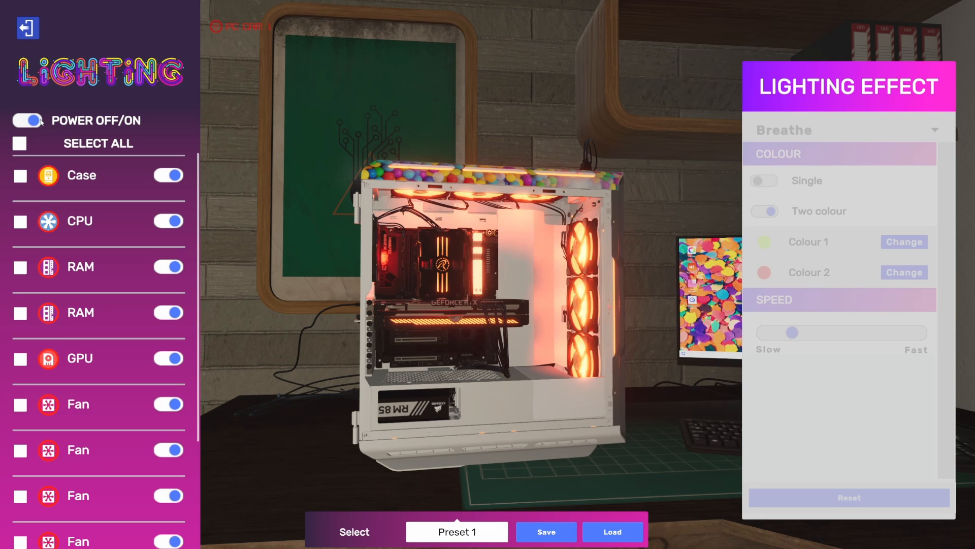
Turn the component lighting off and back on, then bring up the lighting effect list
{"action": "left_click", "coordinate": [27, 119]}
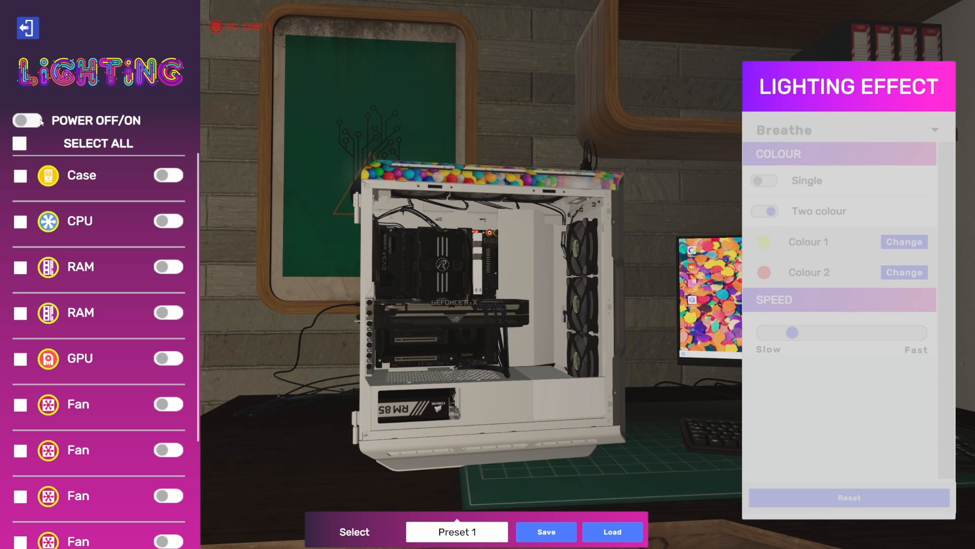
{"action": "left_click", "coordinate": [24, 120]}
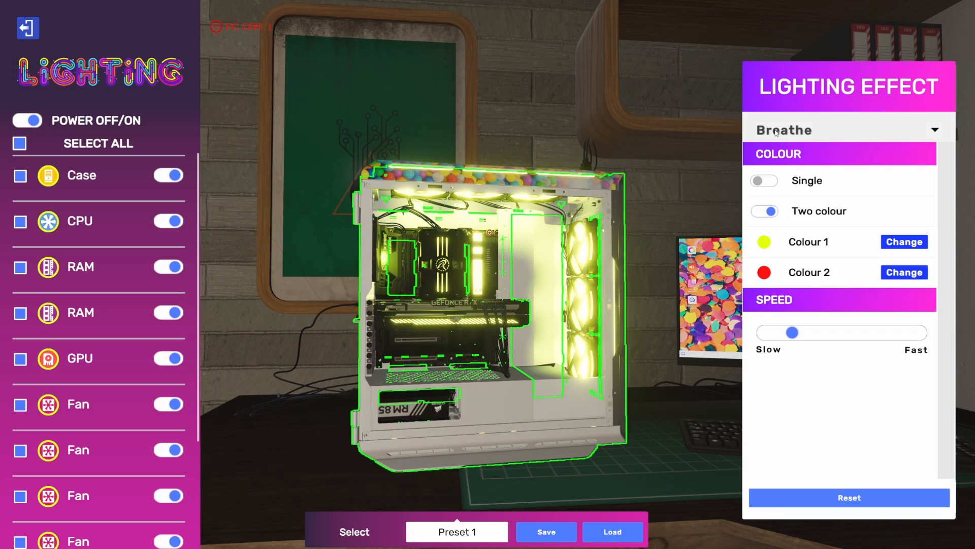
{"action": "left_click", "coordinate": [849, 129]}
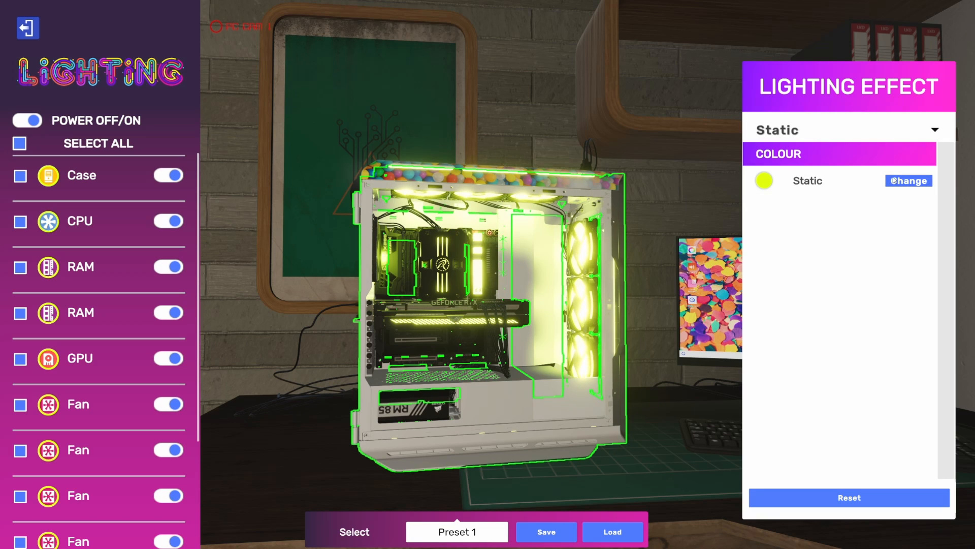
Pick red as the static colour, trying magenta first, then close the colour chooser
{"action": "left_click", "coordinate": [908, 180]}
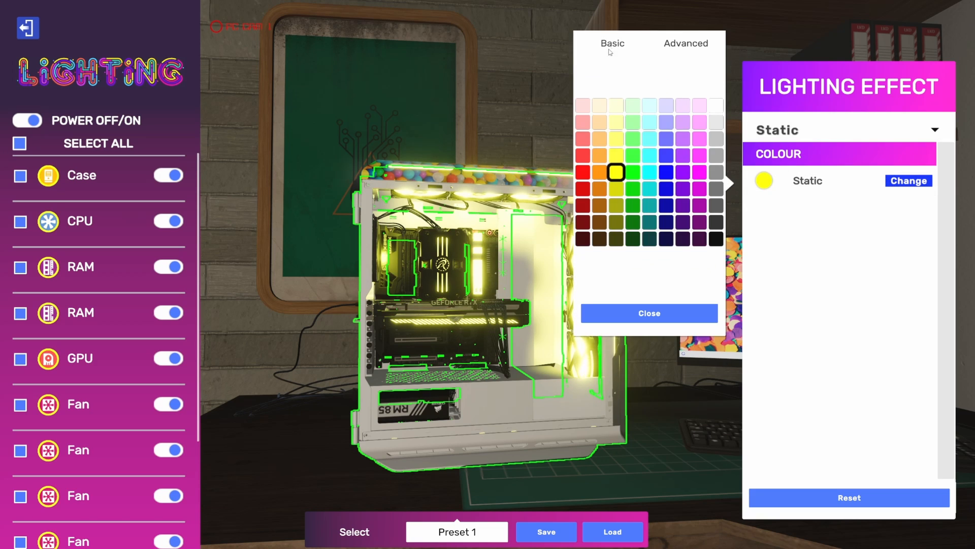
{"action": "mouse_move", "coordinate": [682, 172]}
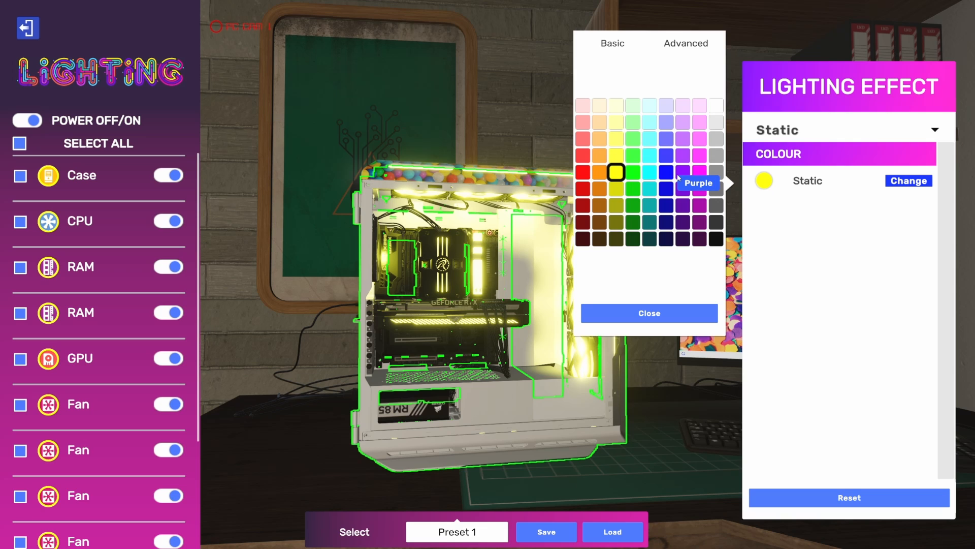
{"action": "left_click", "coordinate": [699, 172]}
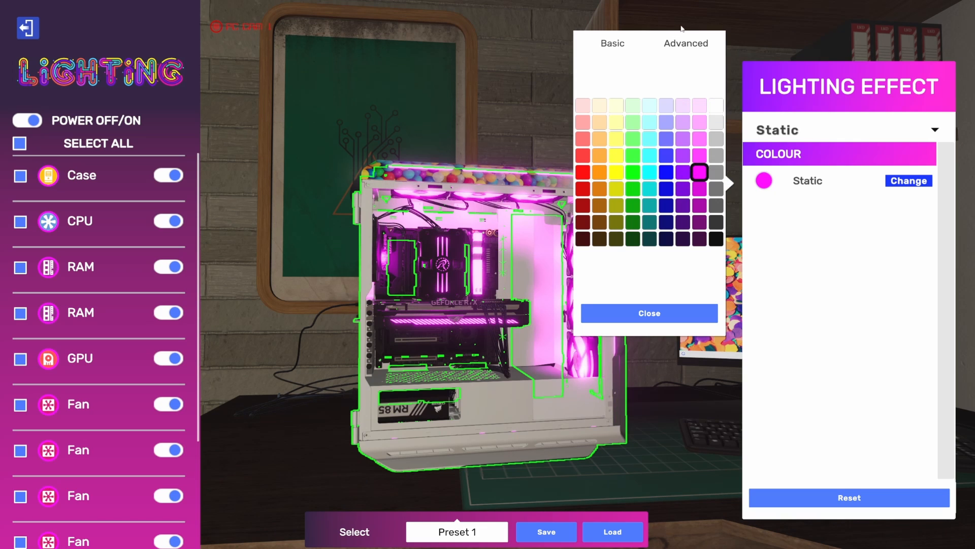
{"action": "left_click", "coordinate": [685, 44]}
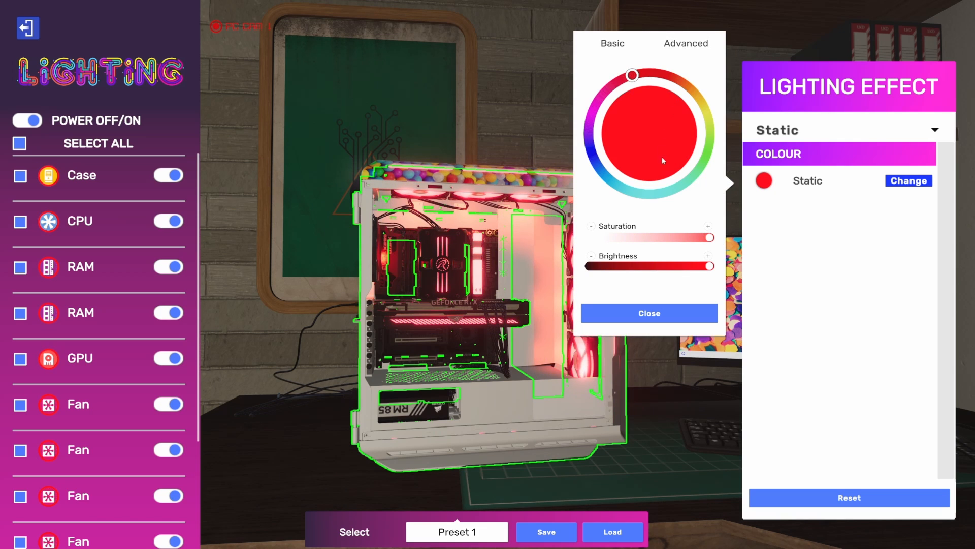
{"action": "mouse_move", "coordinate": [636, 273]}
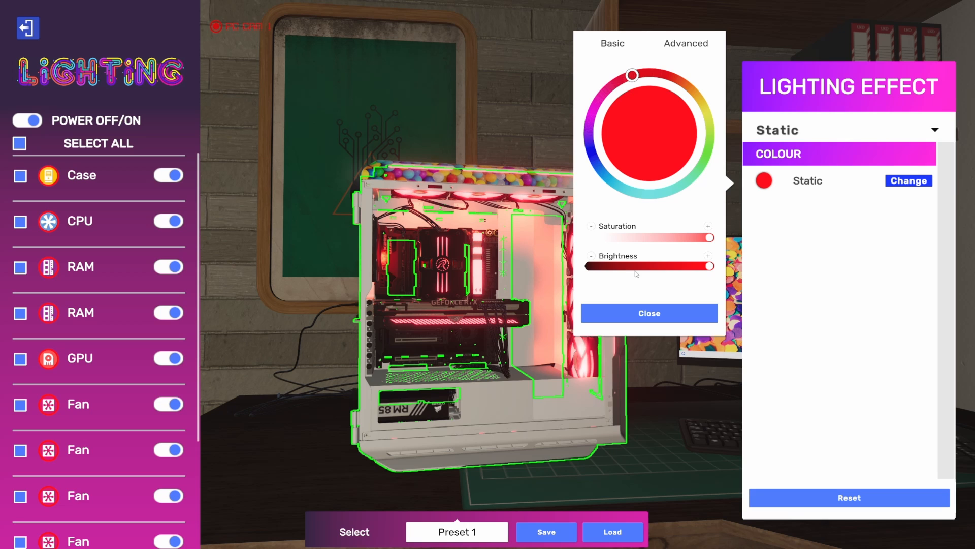
{"action": "left_click", "coordinate": [649, 313]}
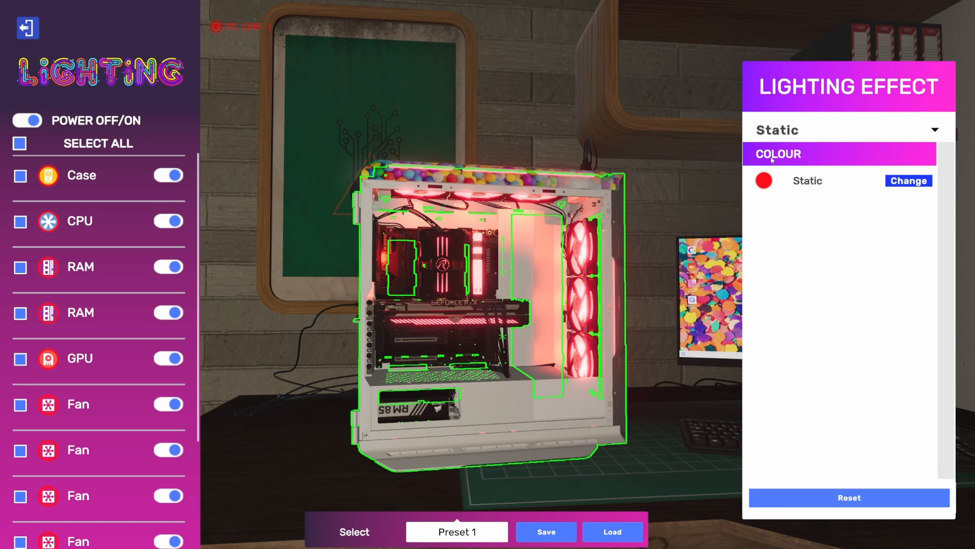
Switch to a two-colour Breathe effect with cyan as the second colour
{"action": "left_click", "coordinate": [846, 130]}
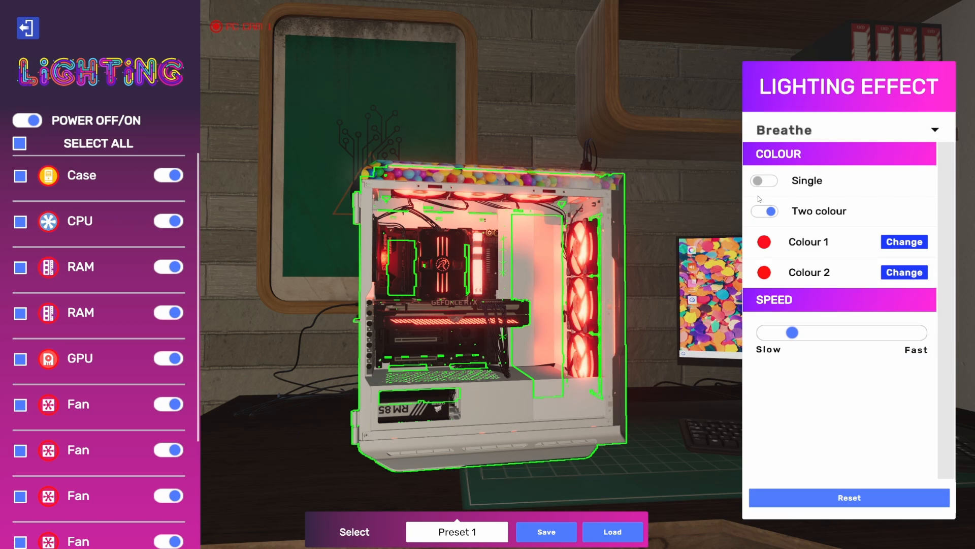
{"action": "left_click", "coordinate": [764, 180]}
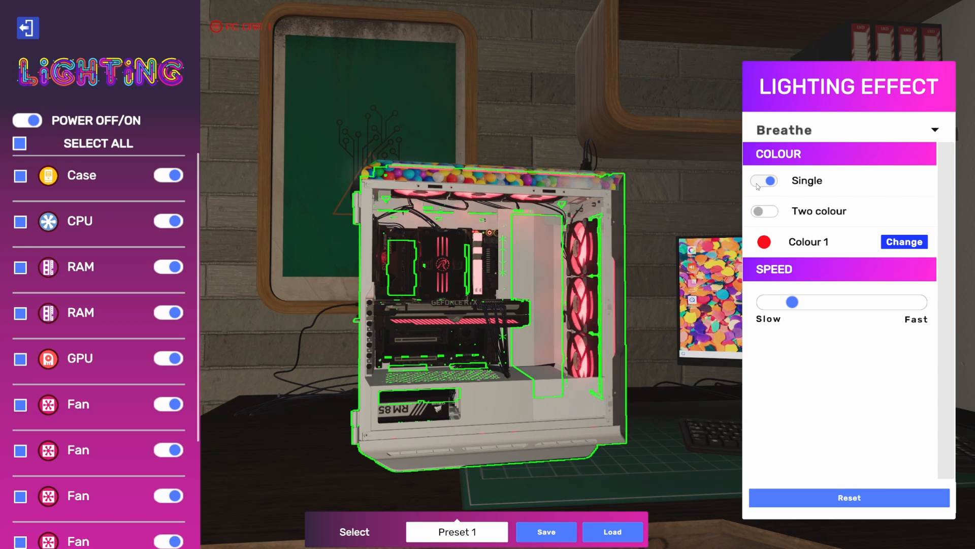
{"action": "left_click", "coordinate": [764, 180]}
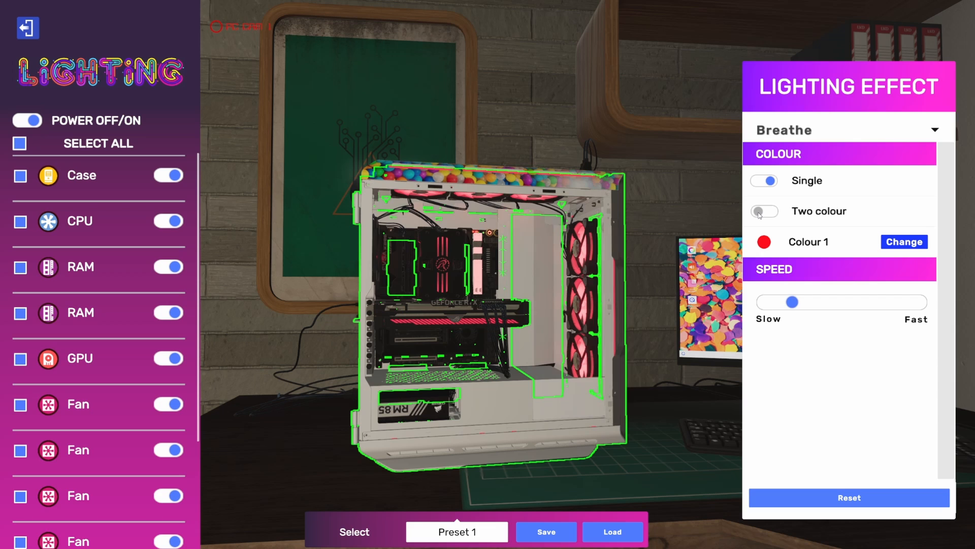
{"action": "left_click", "coordinate": [763, 211]}
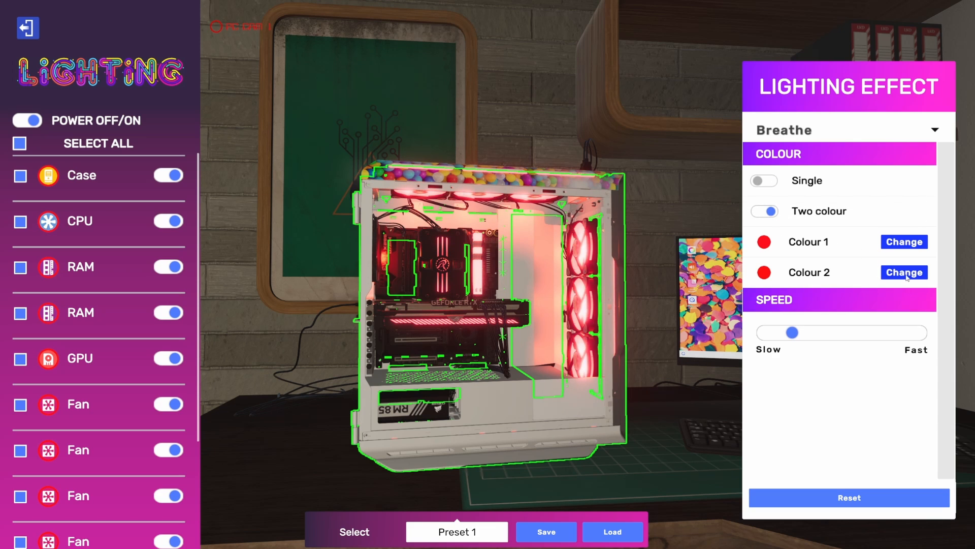
{"action": "left_click", "coordinate": [905, 272]}
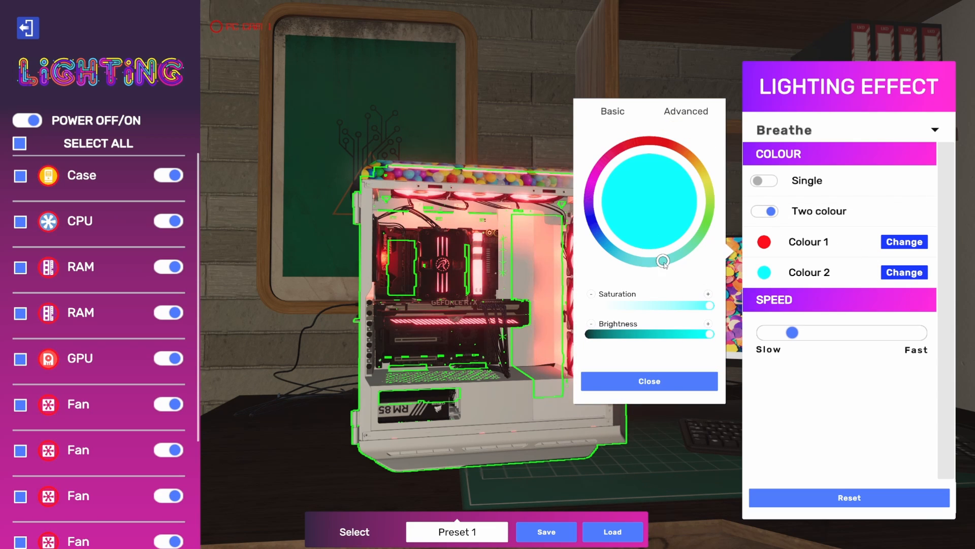
{"action": "left_click", "coordinate": [649, 381]}
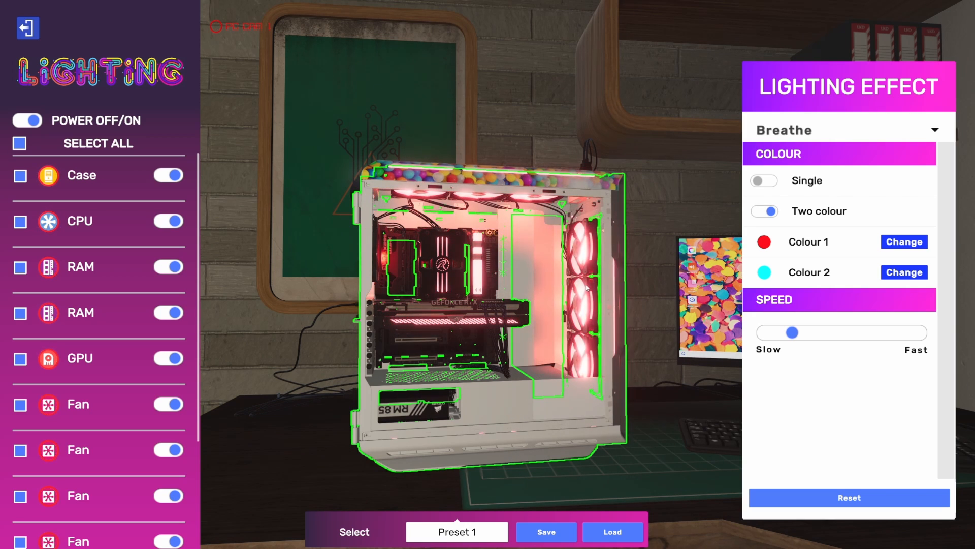
Drag Breathe to its slowest speed, then pick Rainbow from the effect list
{"action": "left_click_drag", "start_coordinate": [792, 332], "coordinate": [811, 332]}
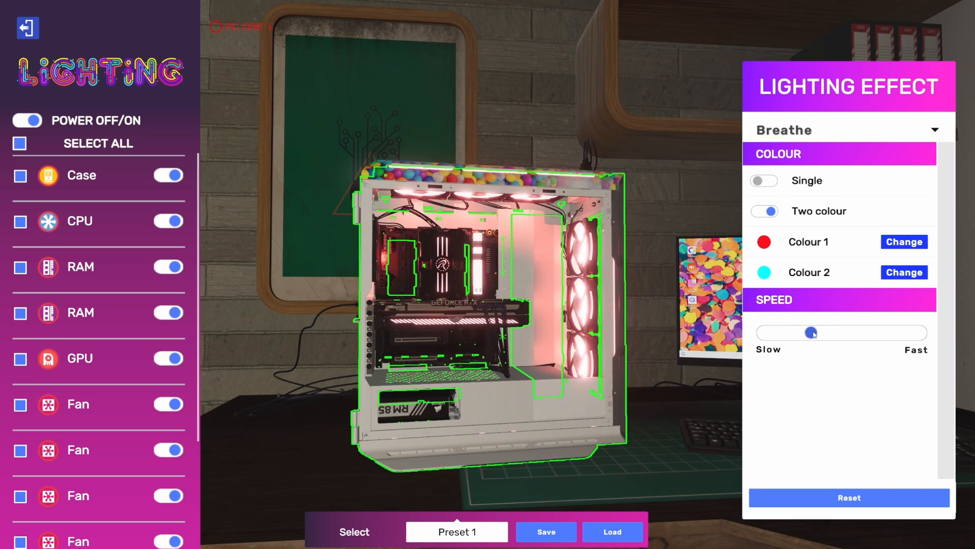
{"action": "left_click_drag", "start_coordinate": [812, 332], "coordinate": [774, 332]}
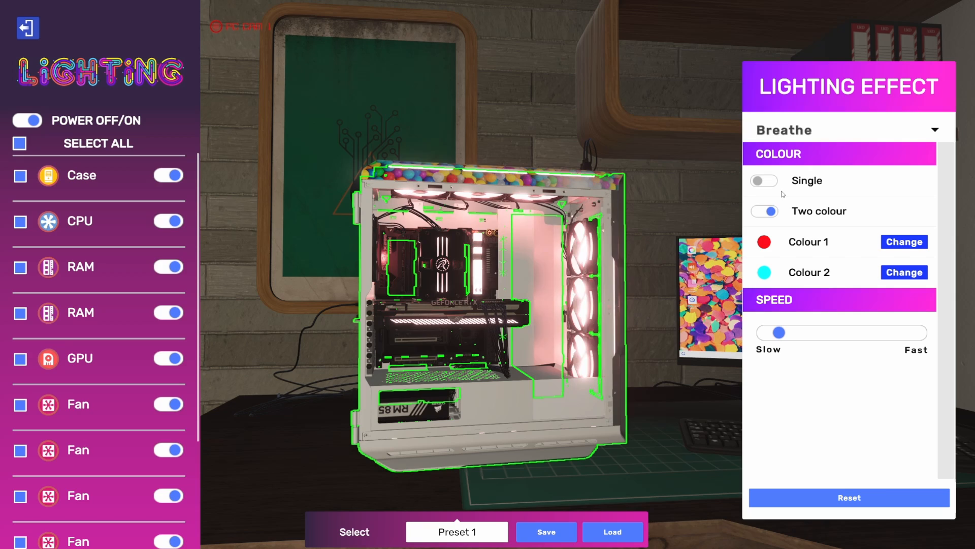
{"action": "left_click", "coordinate": [845, 130]}
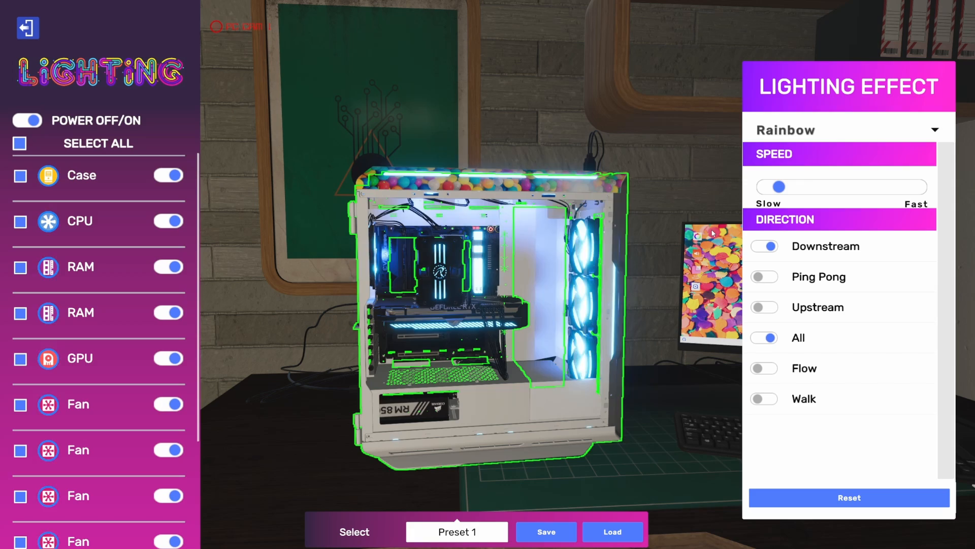
Set the rainbow direction to Walk, slow it slightly, and toggle Downstream
{"action": "left_click", "coordinate": [764, 337]}
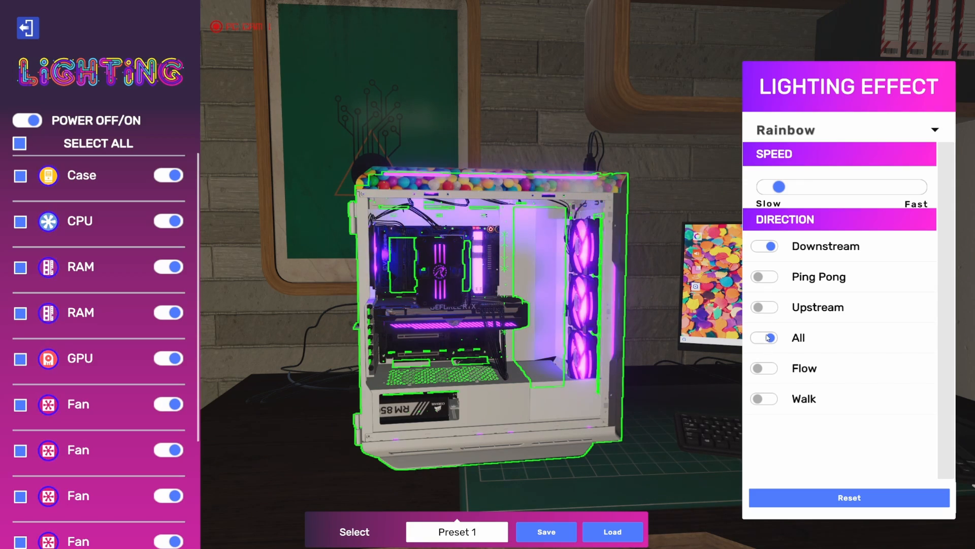
{"action": "left_click", "coordinate": [764, 399]}
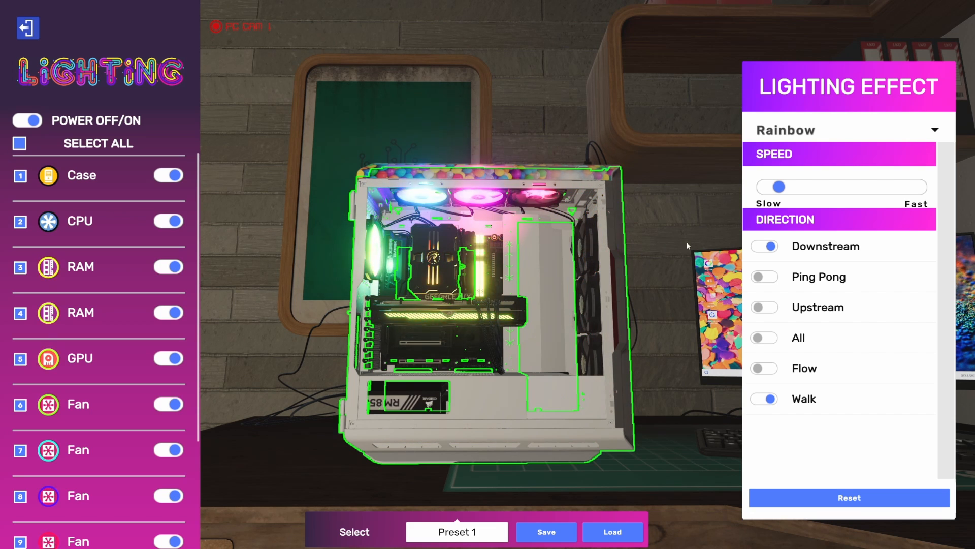
{"action": "left_click_drag", "start_coordinate": [774, 187], "coordinate": [768, 186]}
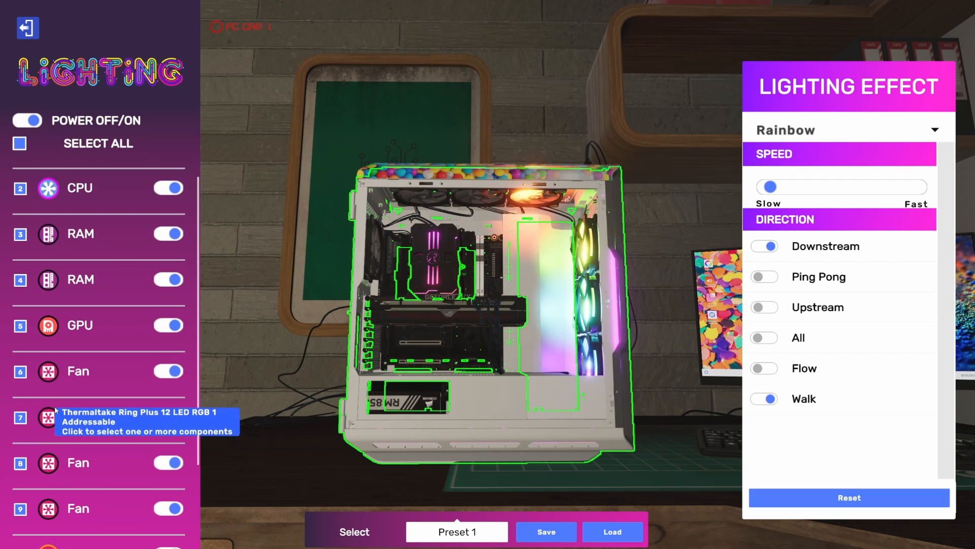
{"action": "scroll", "scroll_direction": "down", "scroll_amount": 3}
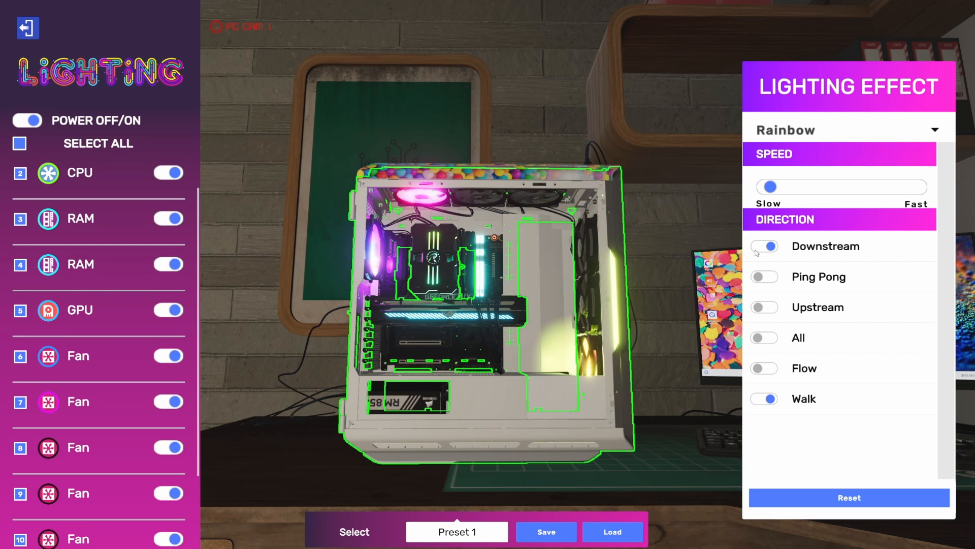
{"action": "left_click", "coordinate": [764, 307]}
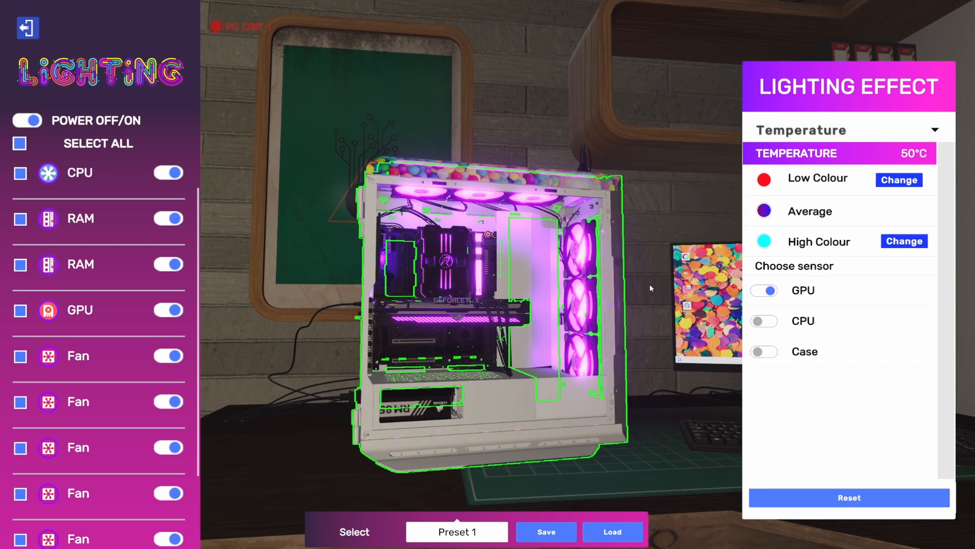
{"action": "mouse_move", "coordinate": [640, 286]}
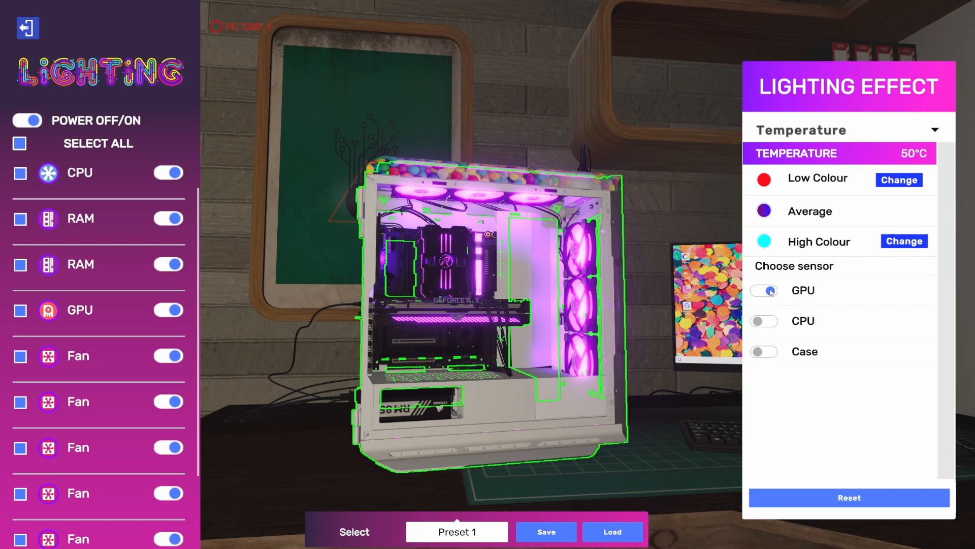
Drive the Temperature effect from the CPU sensor, then try the Case sensor
{"action": "left_click", "coordinate": [764, 321]}
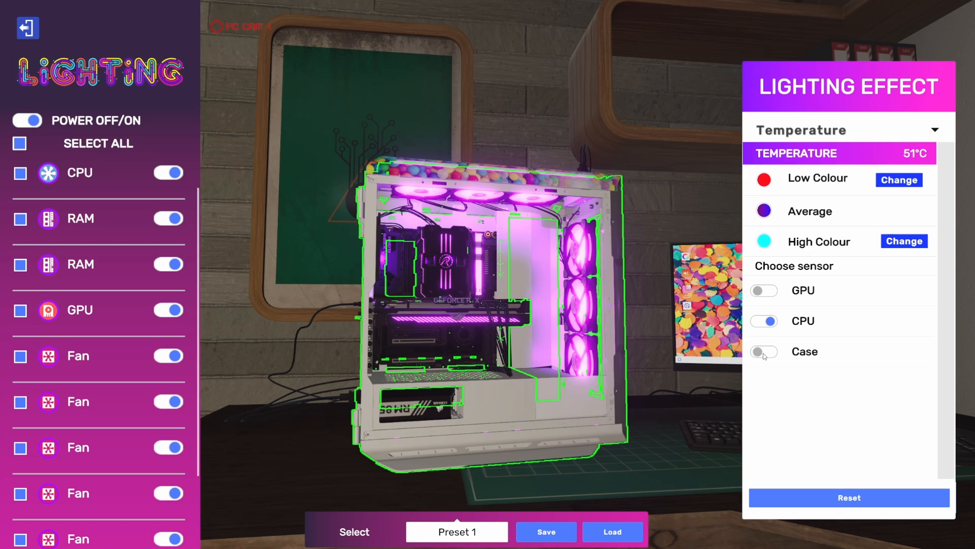
{"action": "left_click", "coordinate": [763, 352]}
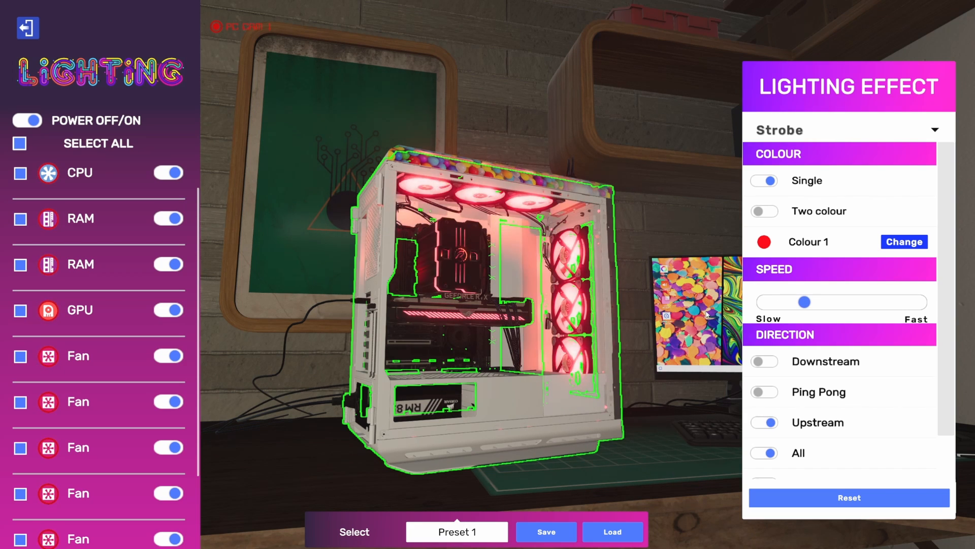
Switch the lighting effect from Strobe to red Heartbeat
{"action": "left_click", "coordinate": [764, 211]}
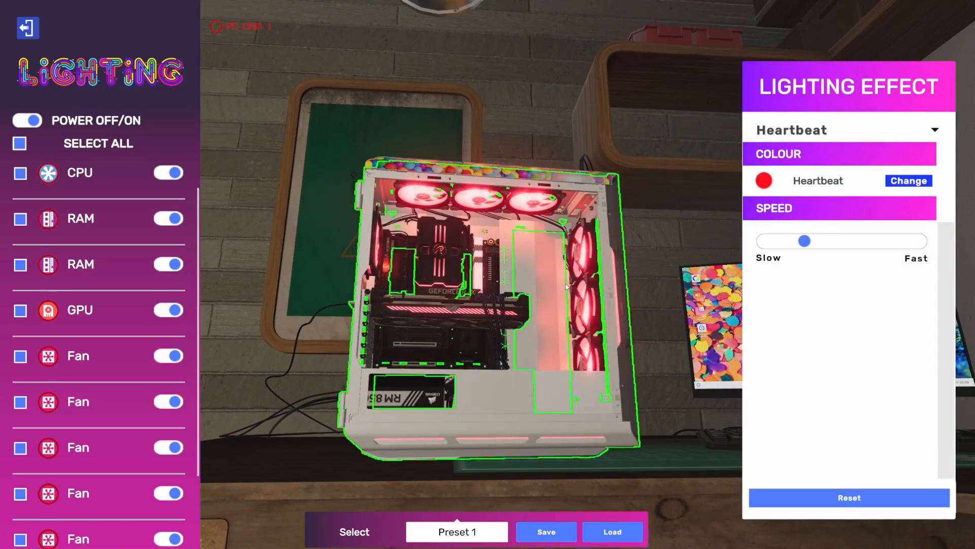
Drag the Heartbeat speed slider further toward Fast
{"action": "left_click_drag", "start_coordinate": [804, 241], "coordinate": [806, 242]}
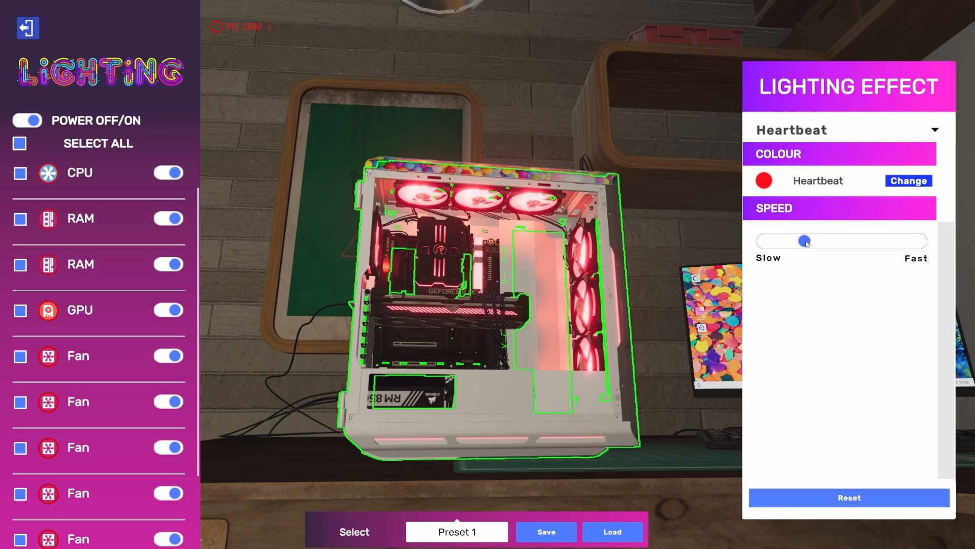
{"action": "left_click_drag", "start_coordinate": [804, 241], "coordinate": [883, 240]}
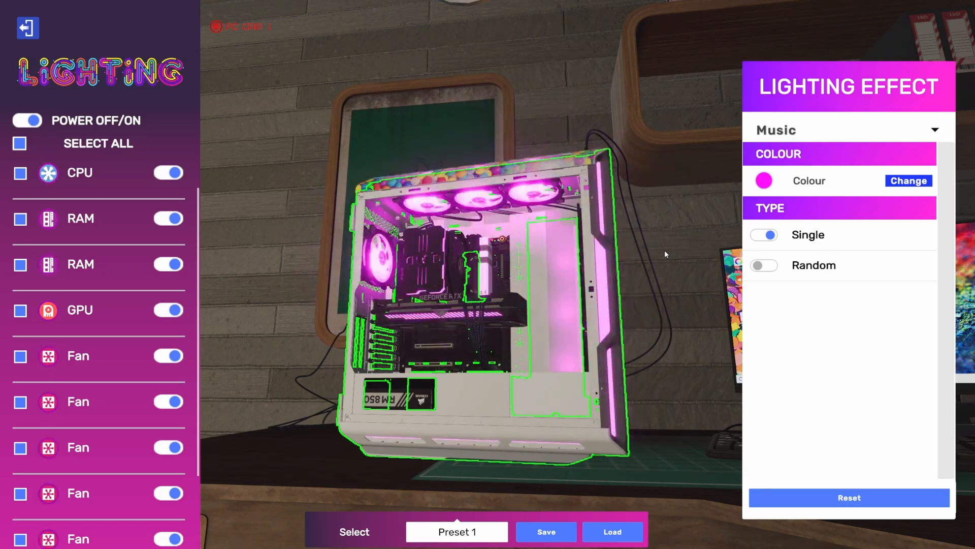
Choose Music from the lighting effect dropdown
{"action": "left_click", "coordinate": [843, 130]}
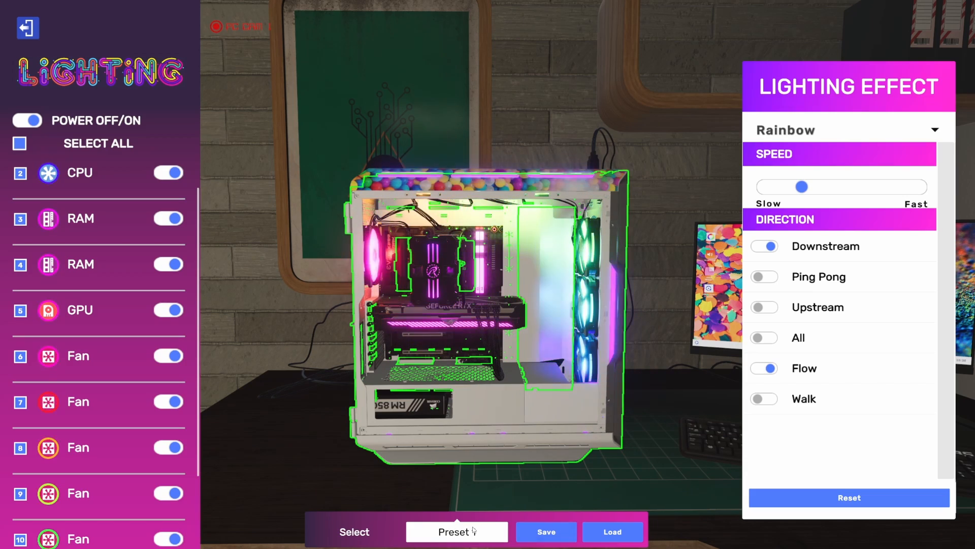
Load Preset 2 with its Rainbow Flow lighting
{"action": "left_click", "coordinate": [613, 531]}
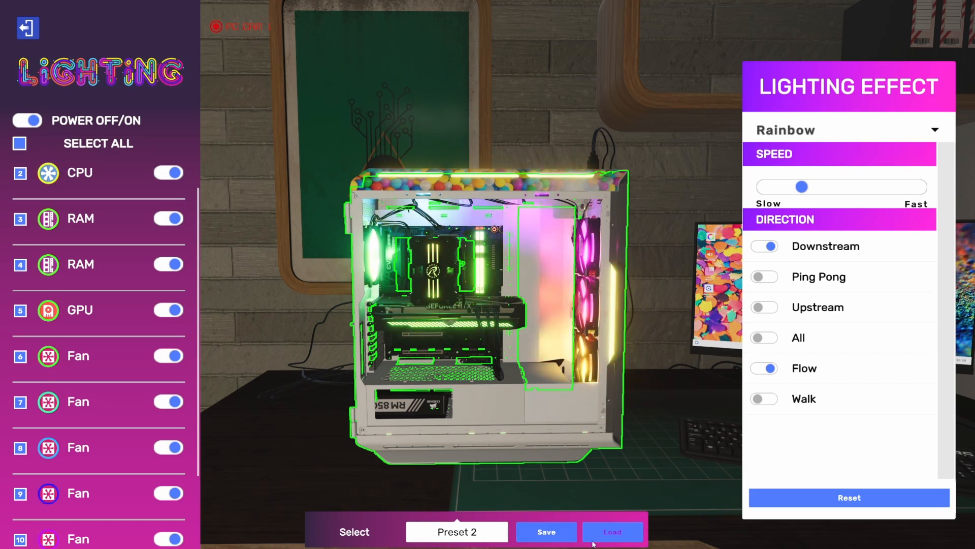